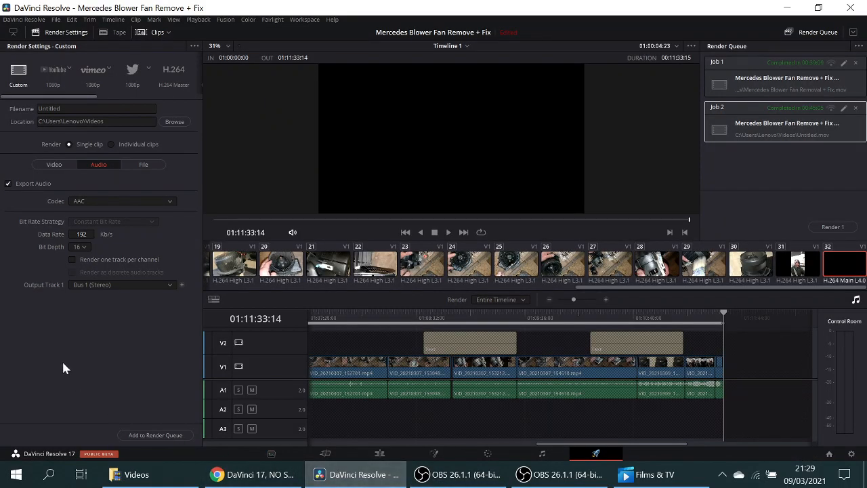
mouse_move(580, 424)
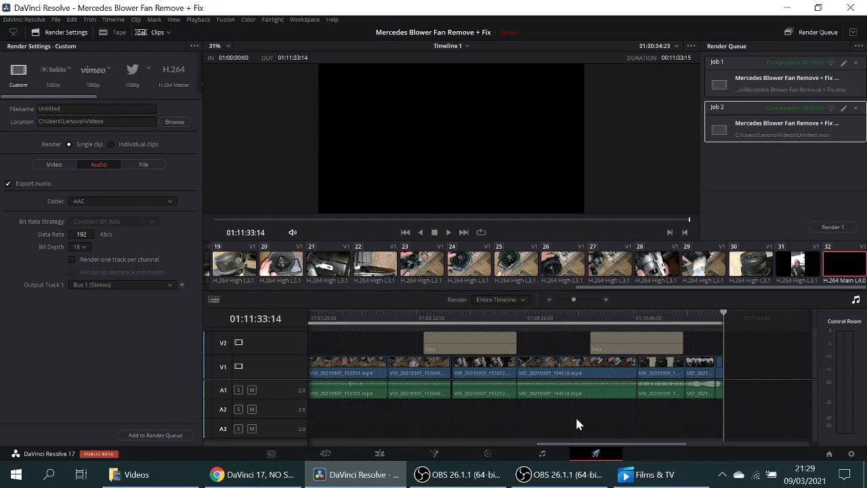
mouse_move(439, 307)
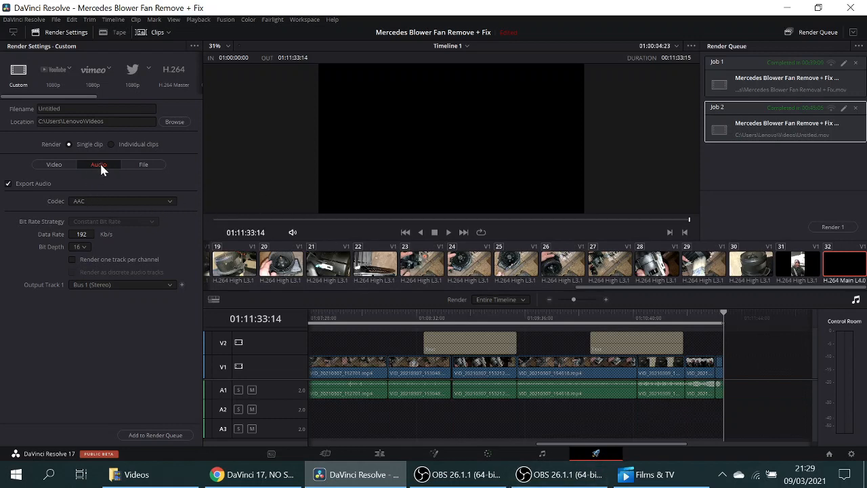
mouse_move(100, 205)
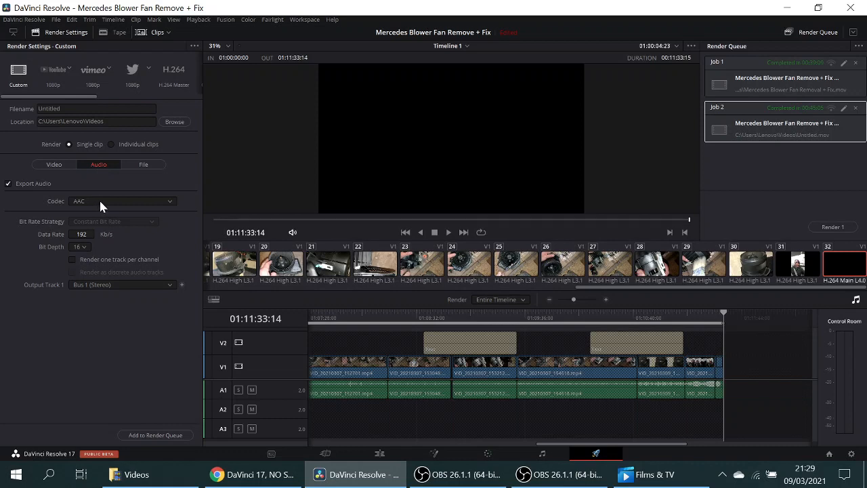
mouse_move(102, 211)
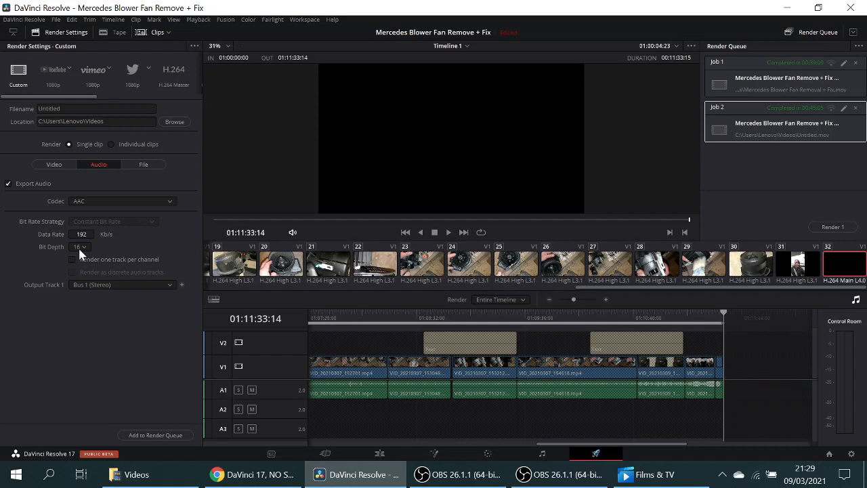
mouse_move(111, 244)
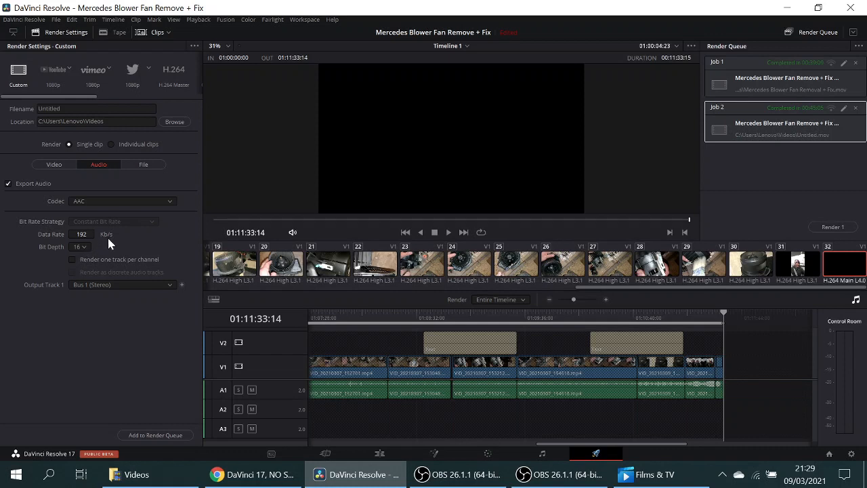
mouse_move(92, 293)
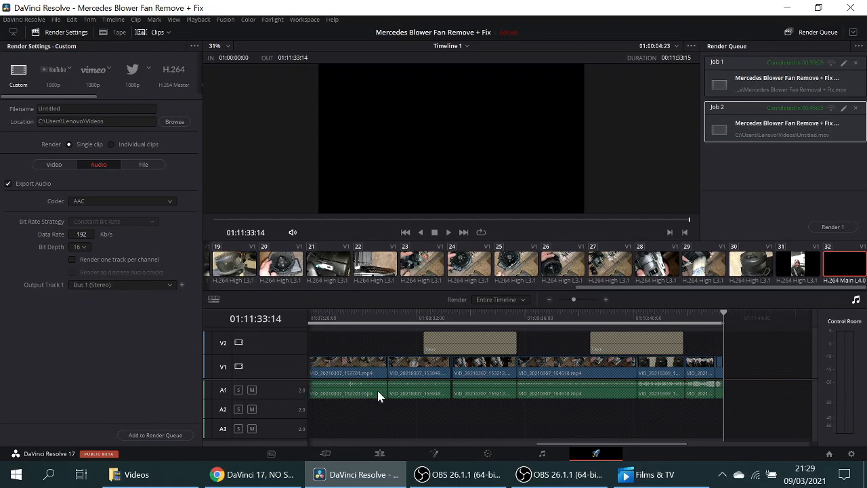
mouse_move(166, 297)
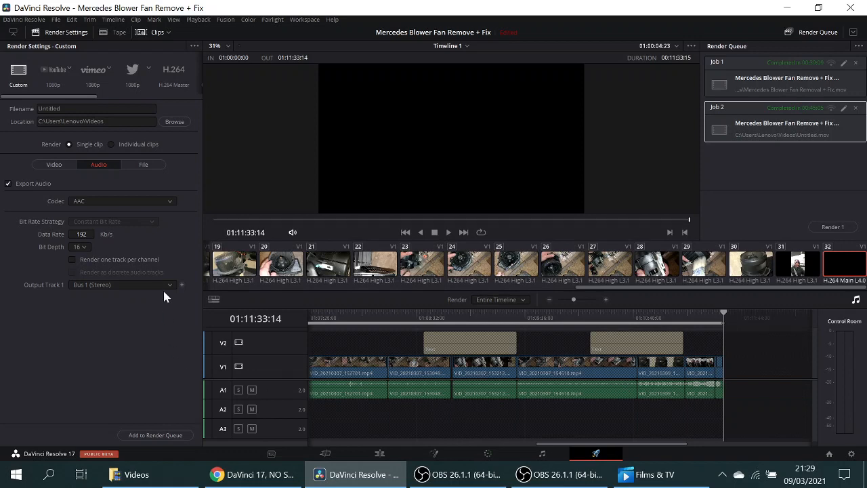
mouse_move(175, 292)
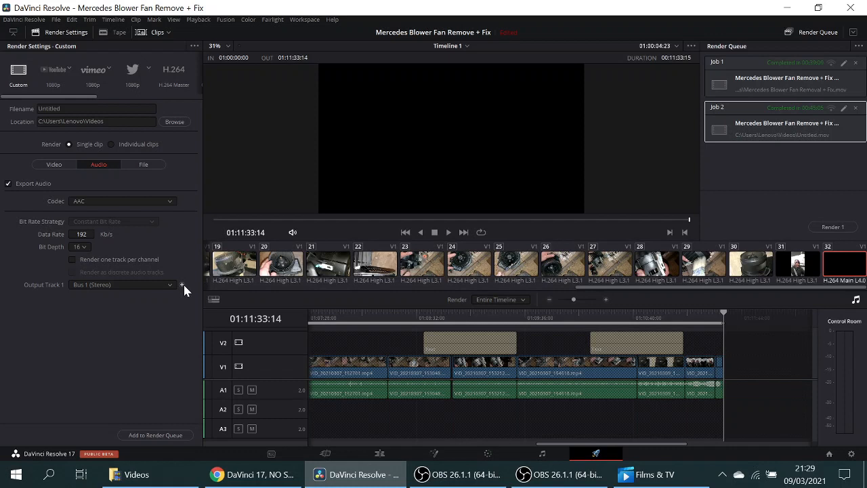
Add Output Track 2 to the render audio, sourced from Bus 2 (Mono)
click(181, 284)
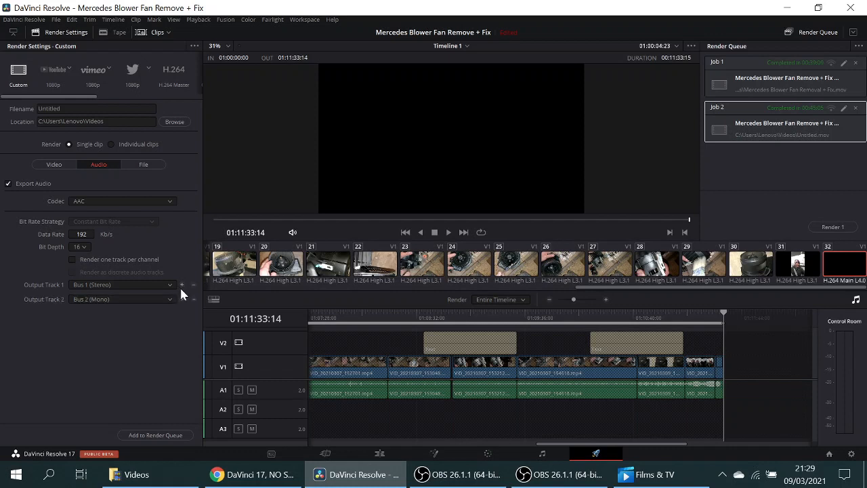
mouse_move(81, 312)
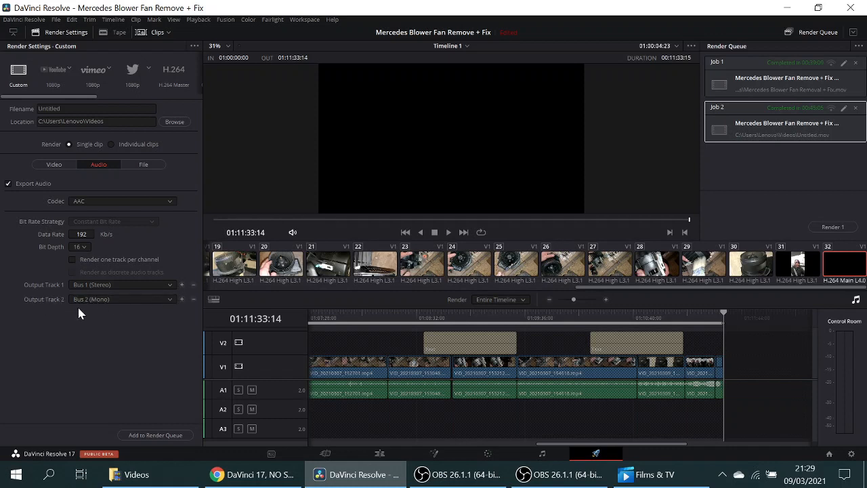
mouse_move(174, 306)
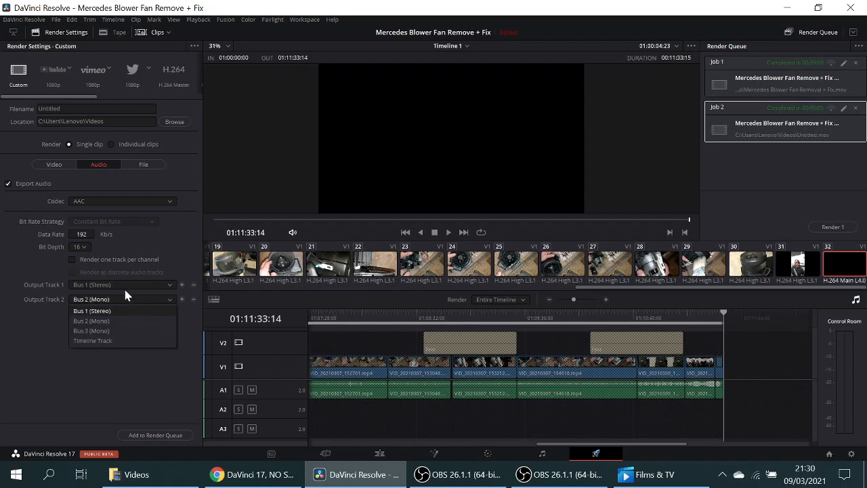
mouse_move(114, 320)
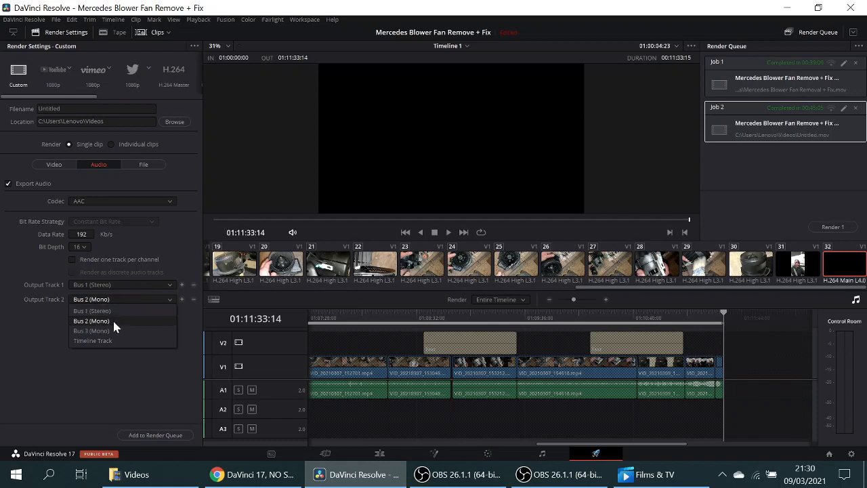
click(91, 320)
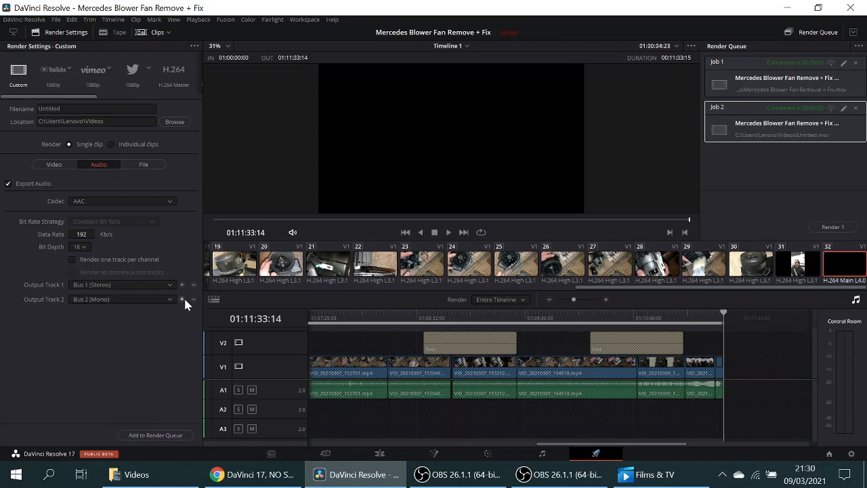
Add Output Track 3 to the render audio, sourced from Bus 3 (Mono)
click(182, 299)
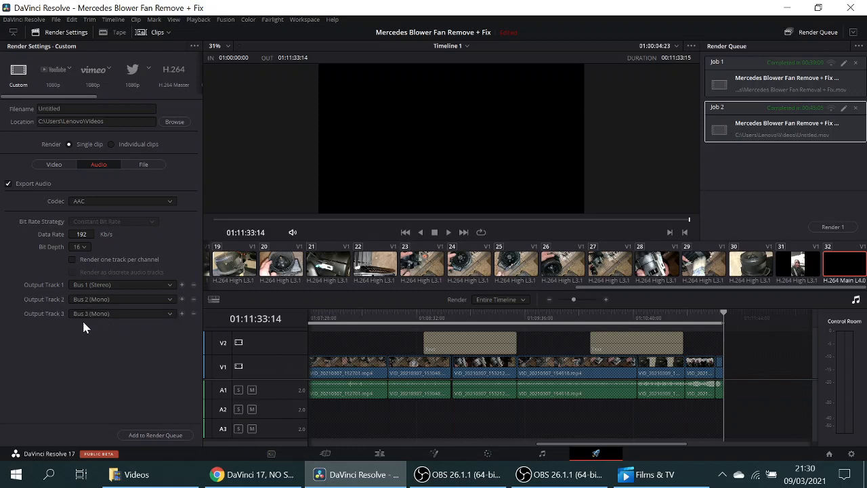
mouse_move(118, 232)
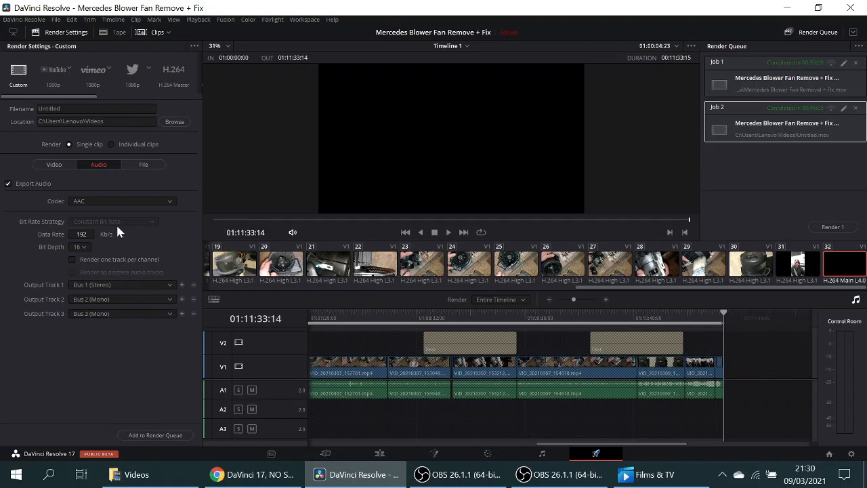
mouse_move(239, 377)
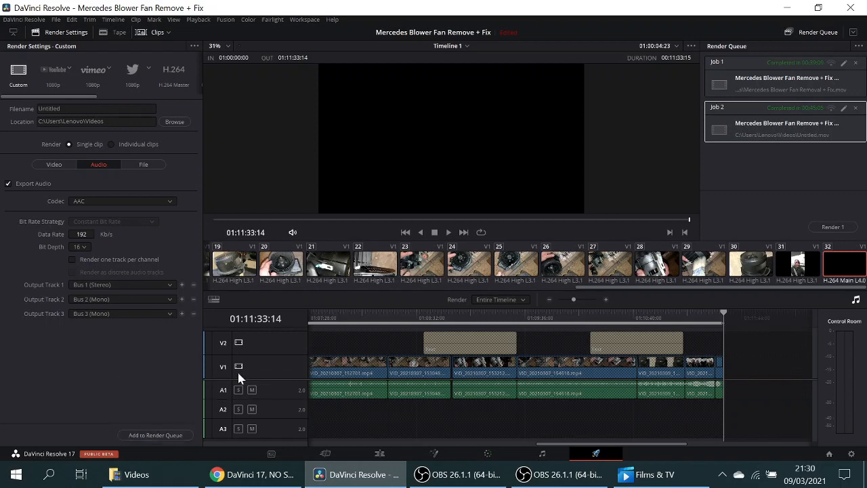
mouse_move(131, 283)
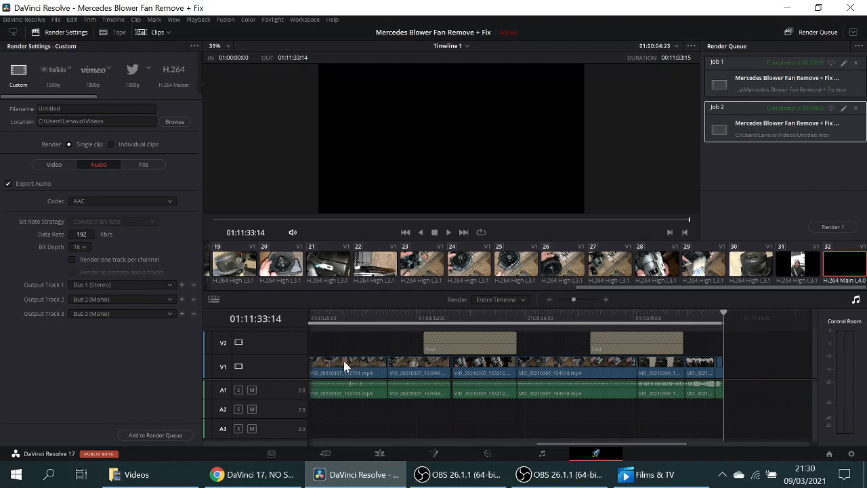
mouse_move(161, 385)
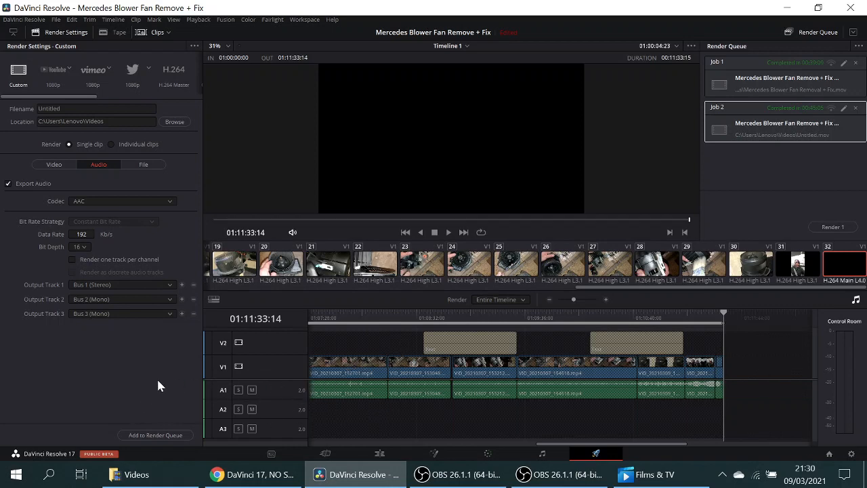